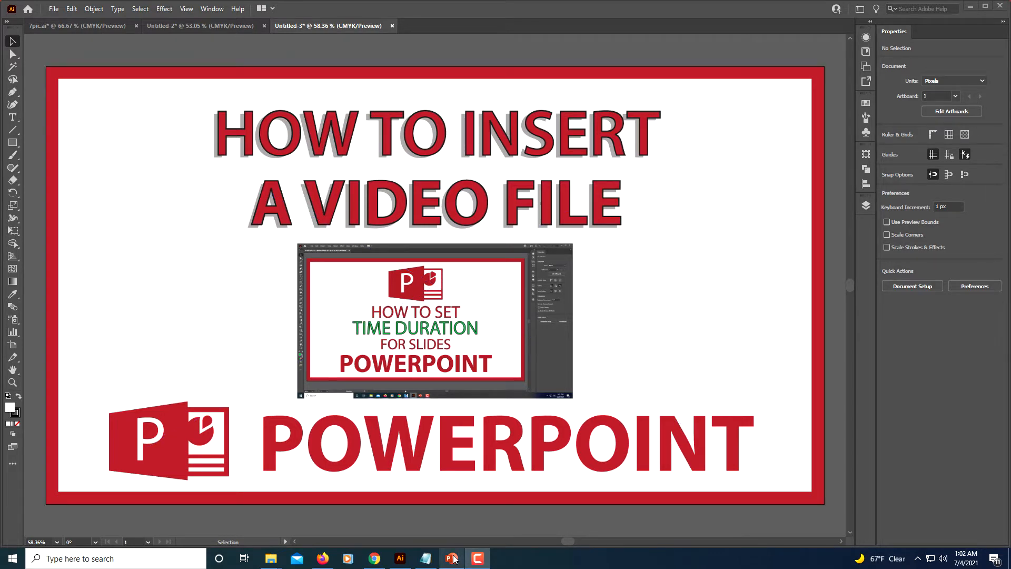
Switch from Illustrator to the open five-slide PowerPoint presentation
click(451, 558)
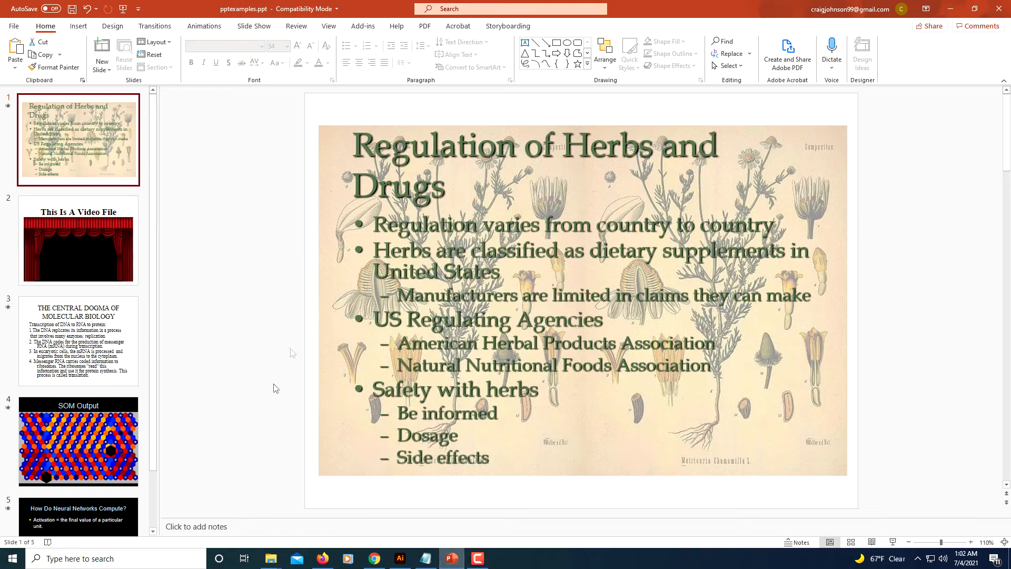
Display slide 2, 'This Is A Video File', from the slide thumbnails
click(77, 442)
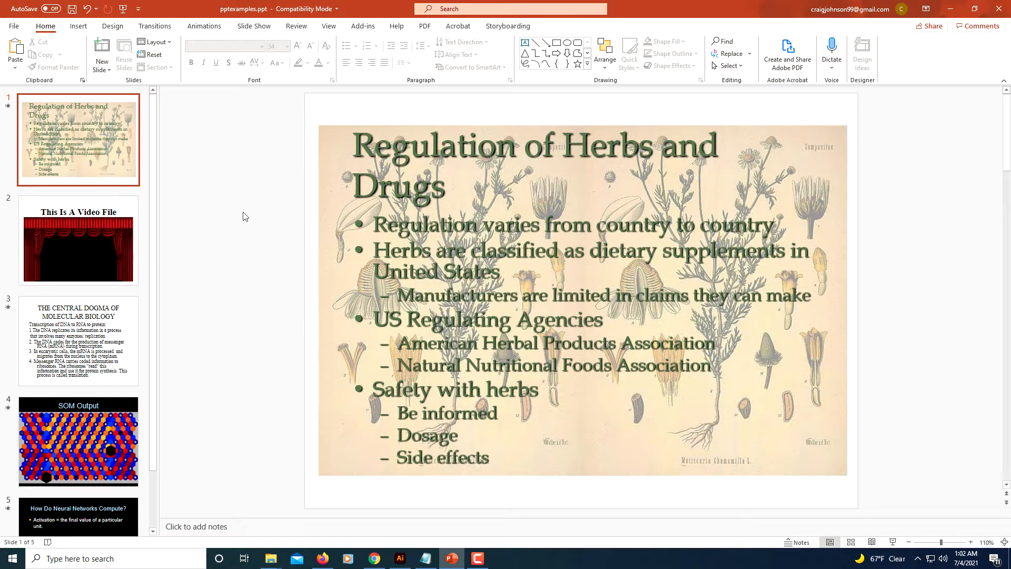
mouse_move(229, 222)
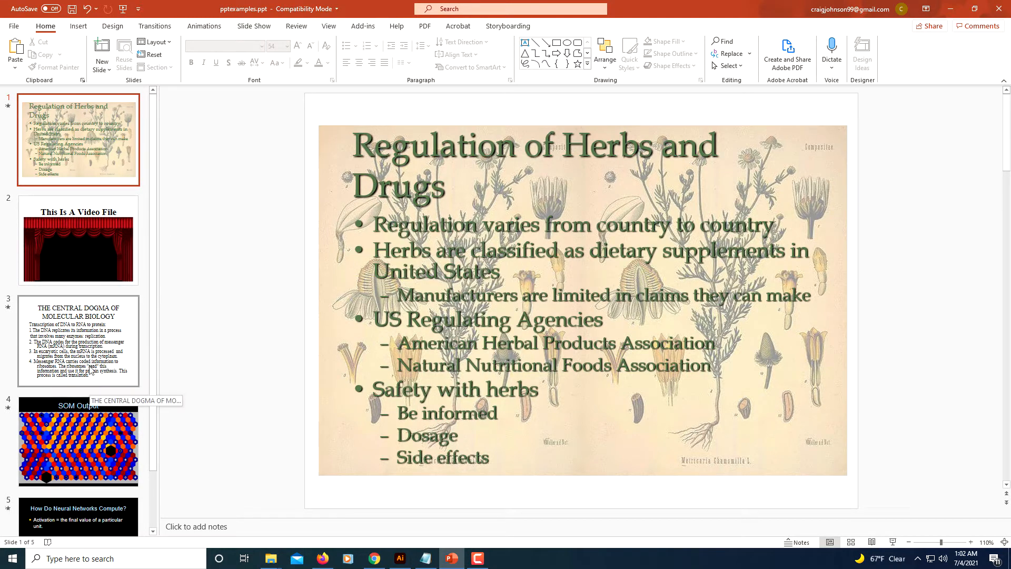
click(78, 240)
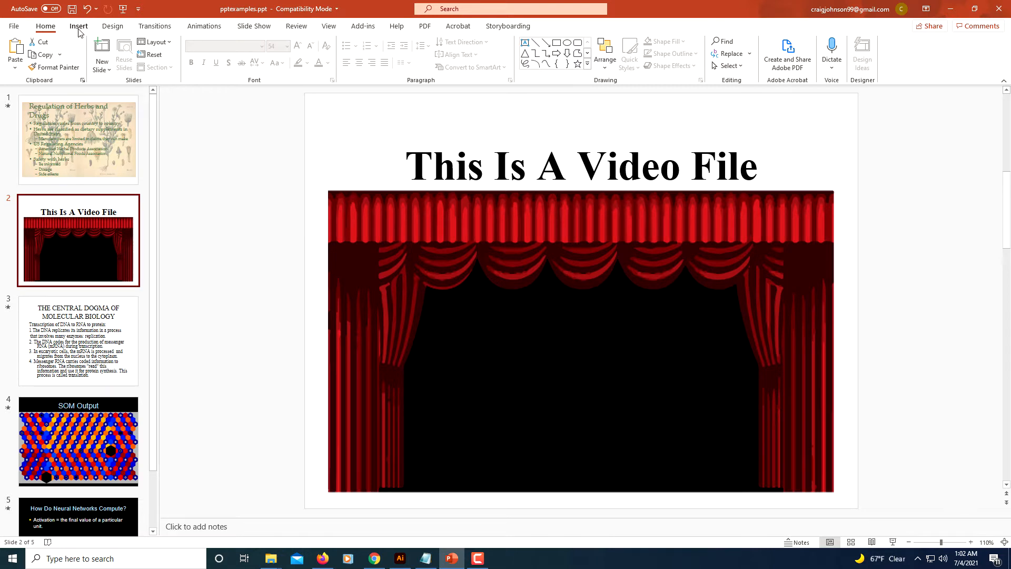
Insert the bartender MP4 from Downloads onto slide 2 from this device
click(78, 26)
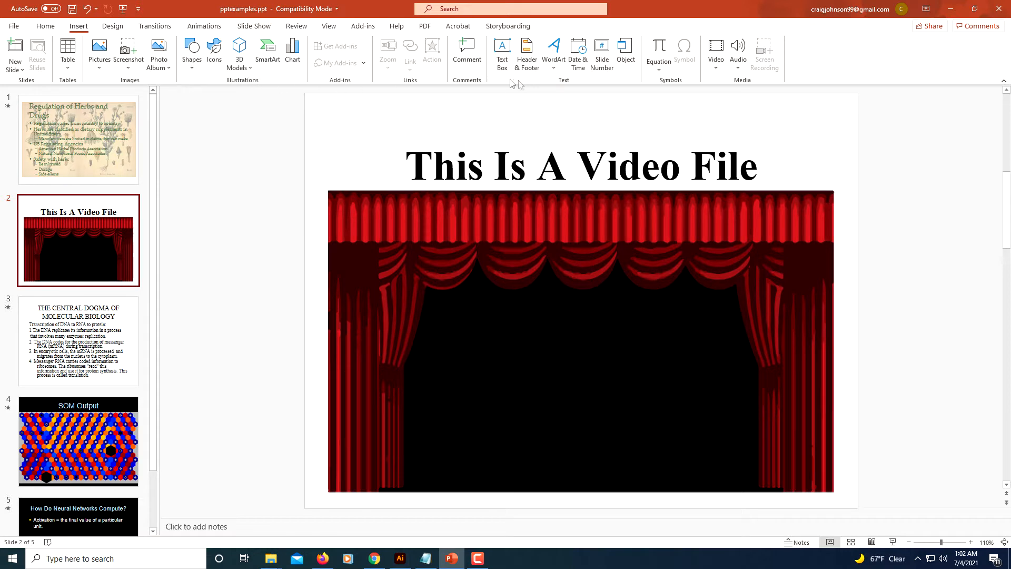
mouse_move(716, 54)
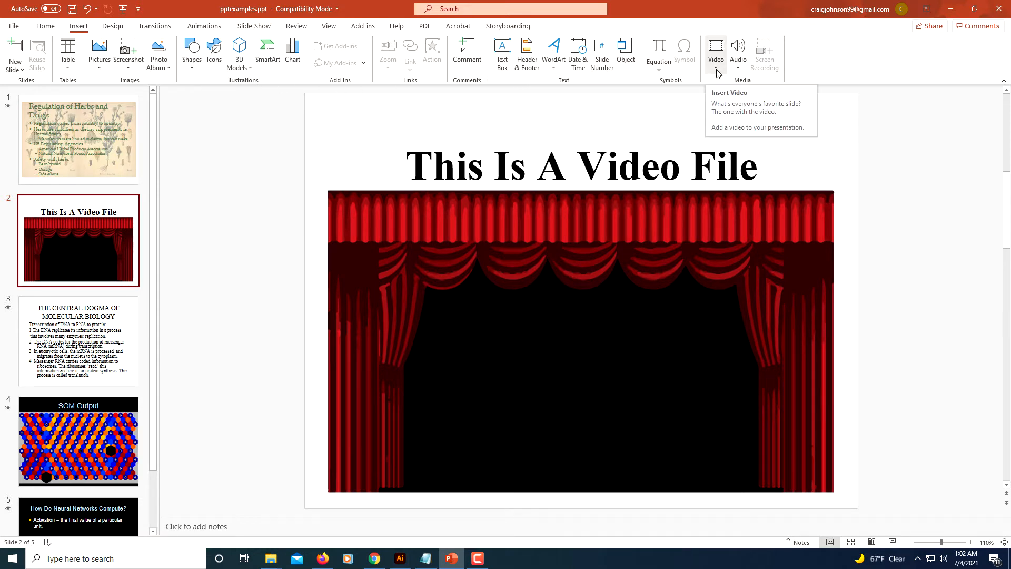
click(715, 52)
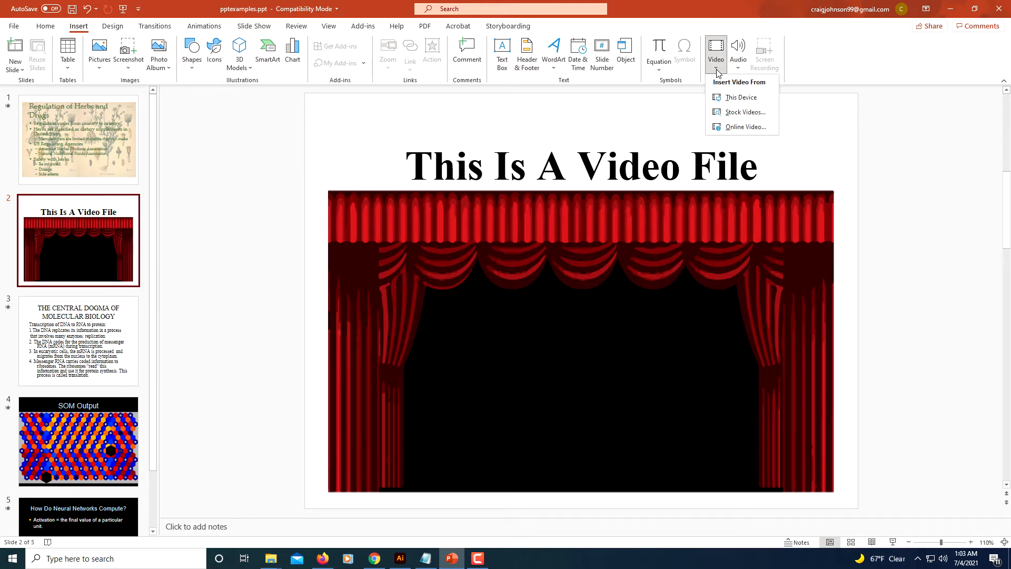
mouse_move(729, 89)
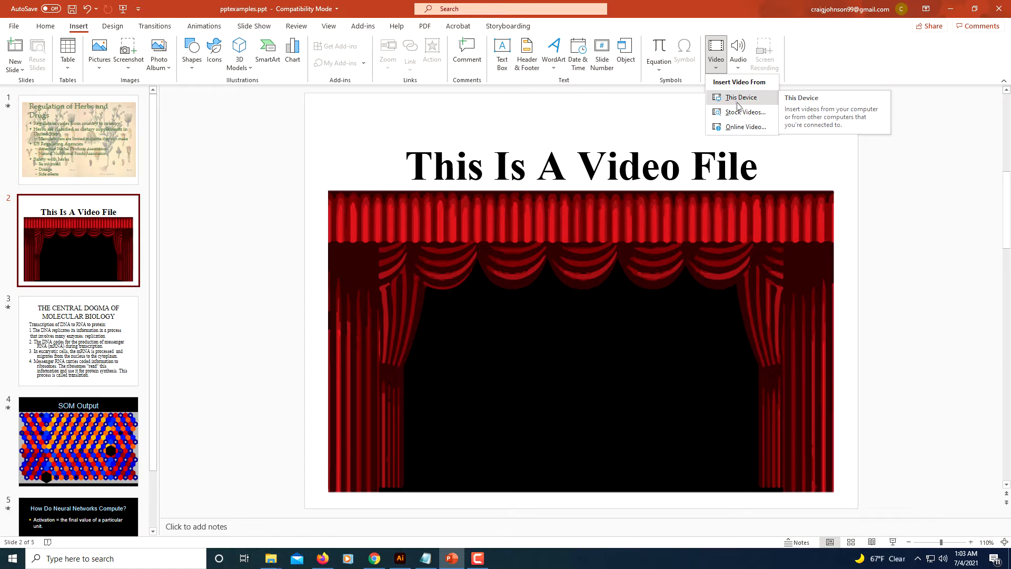
mouse_move(745, 112)
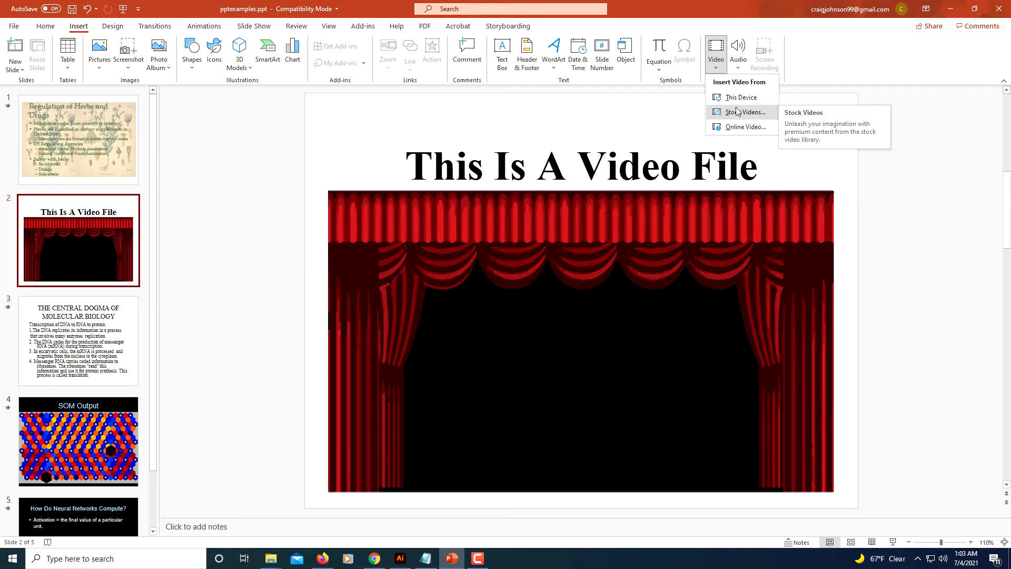
click(738, 104)
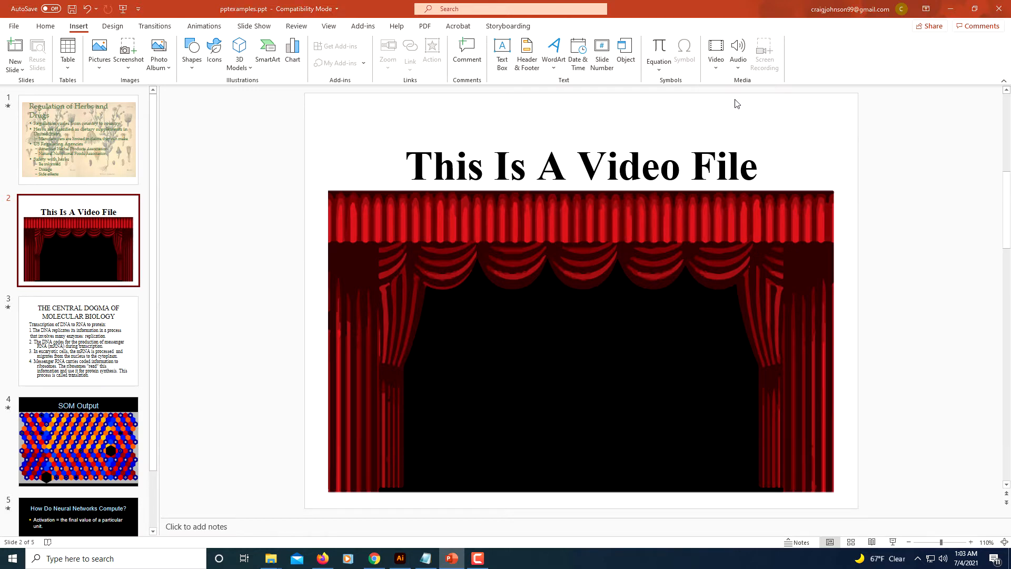
click(715, 52)
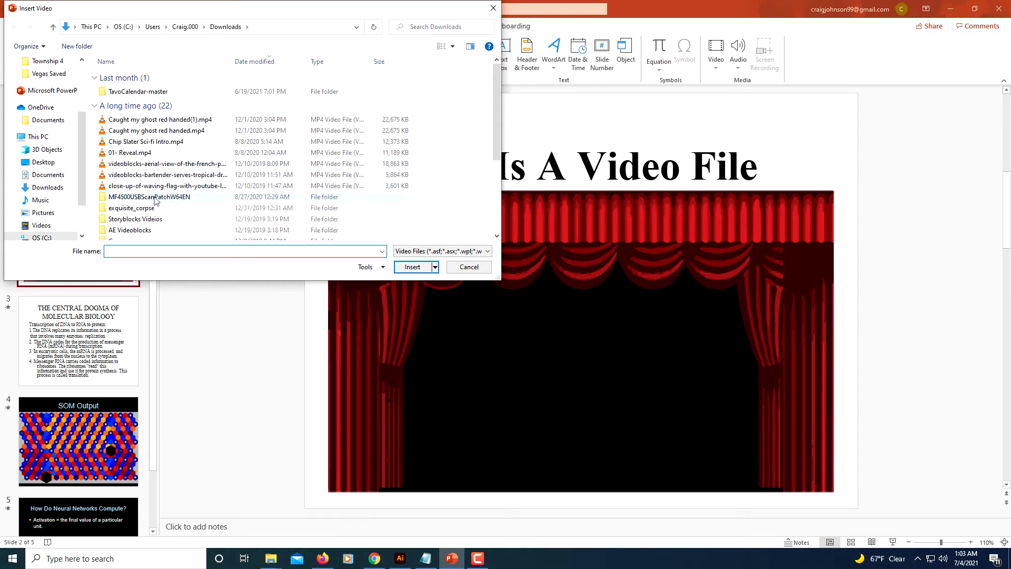
click(166, 186)
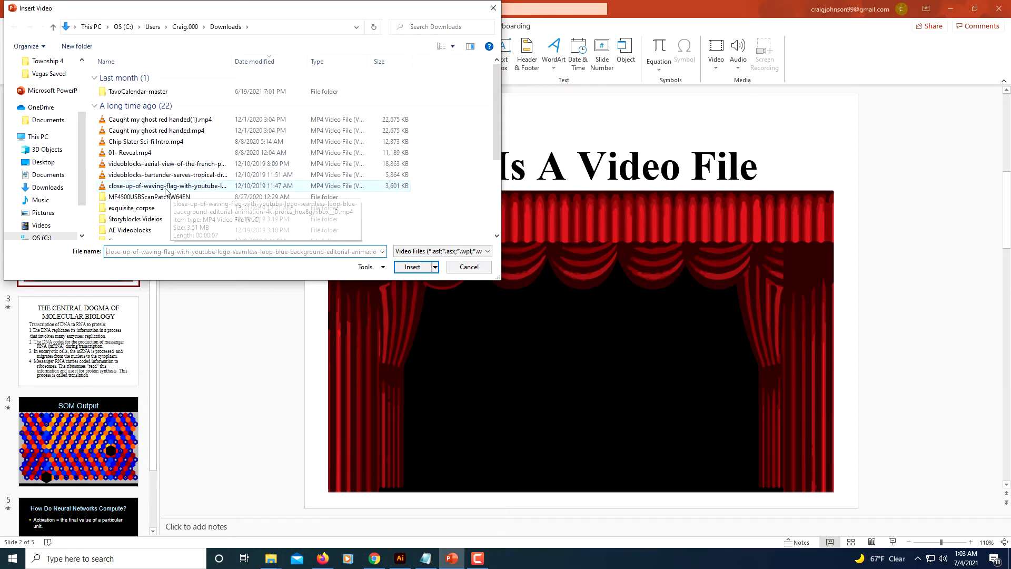
click(167, 174)
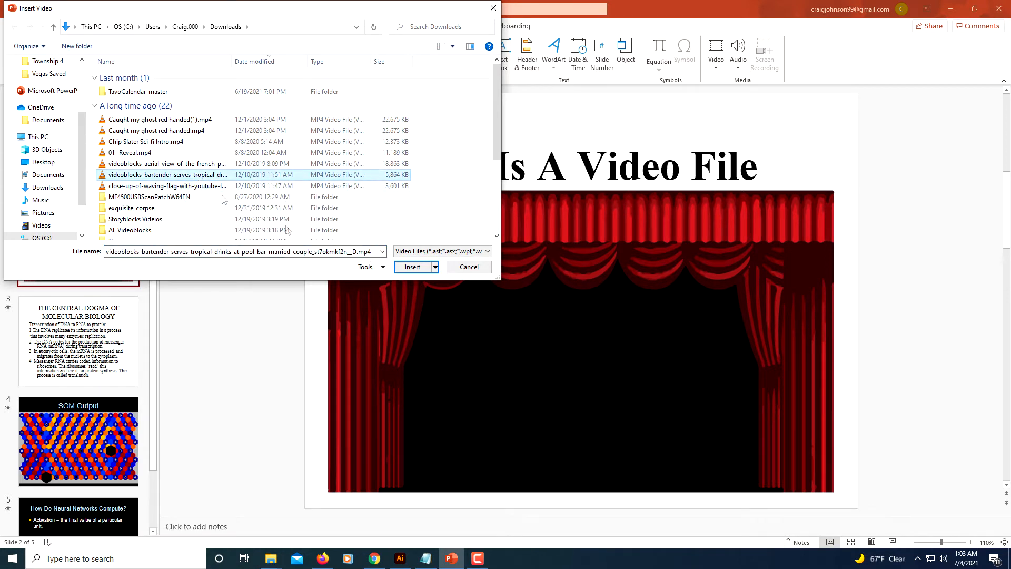
click(413, 266)
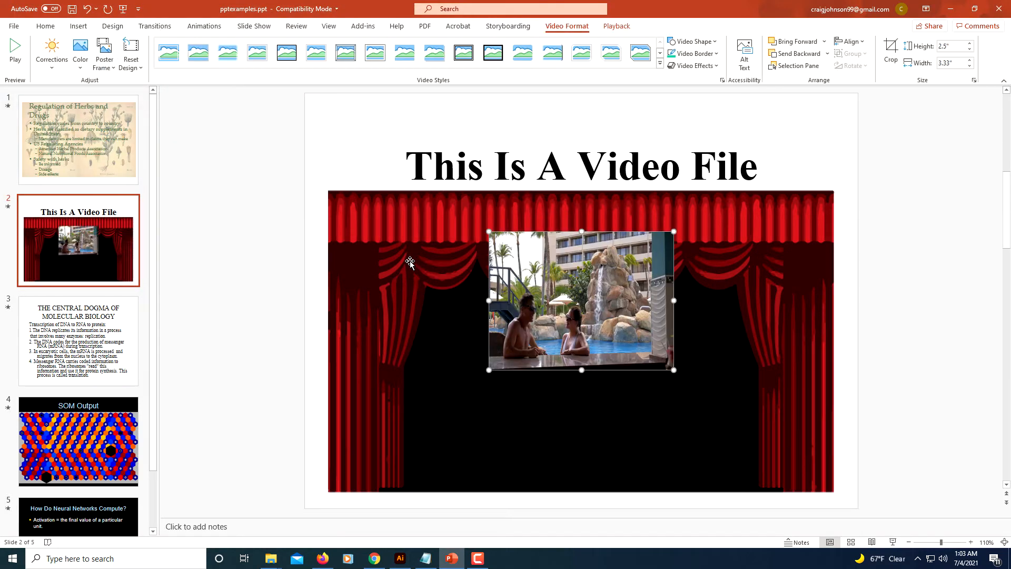
Drag the bartender video down into the dark stage opening between the curtains
drag(581, 300, 549, 365)
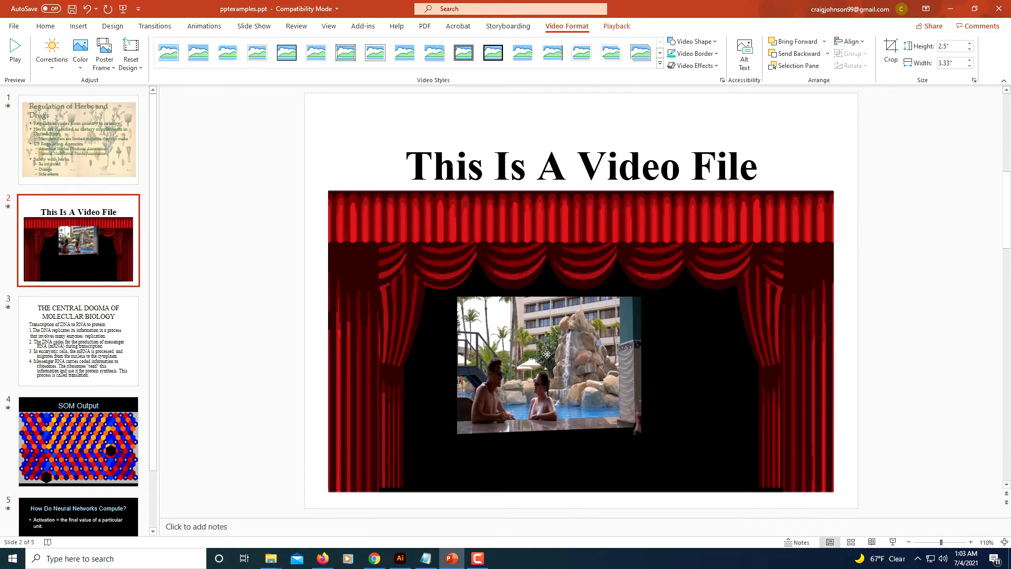
drag(548, 353, 521, 402)
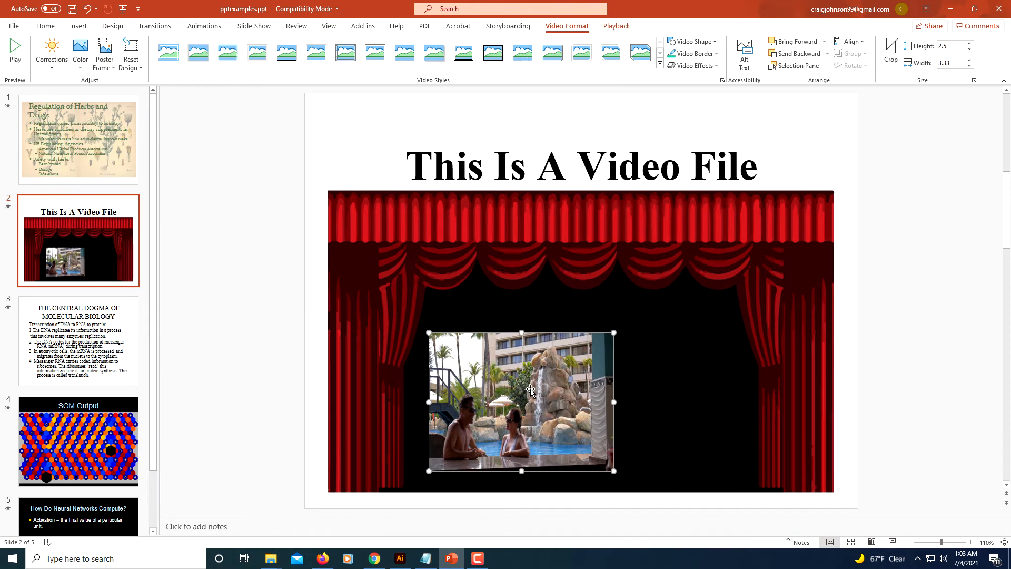
drag(521, 401, 506, 422)
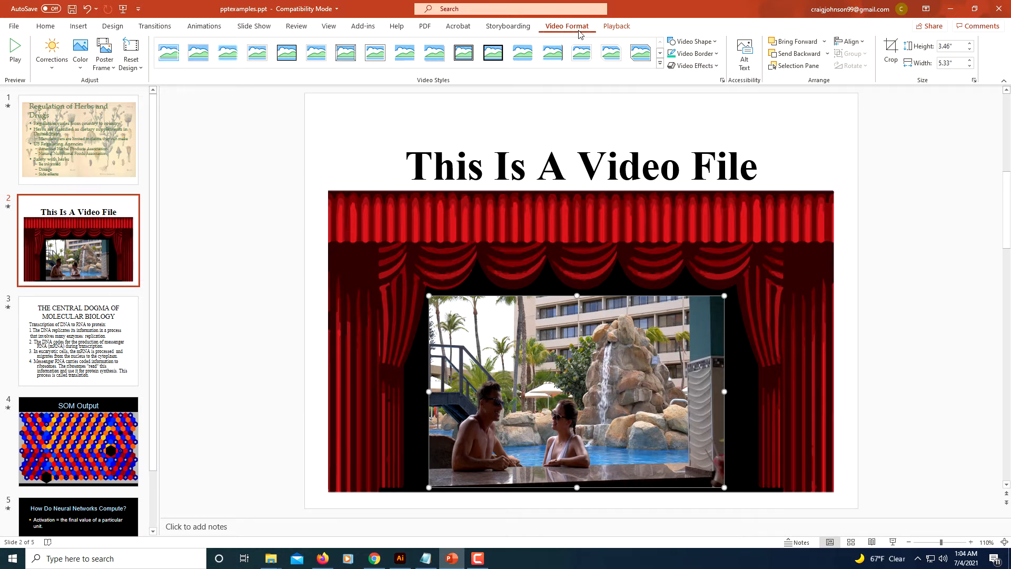
click(552, 54)
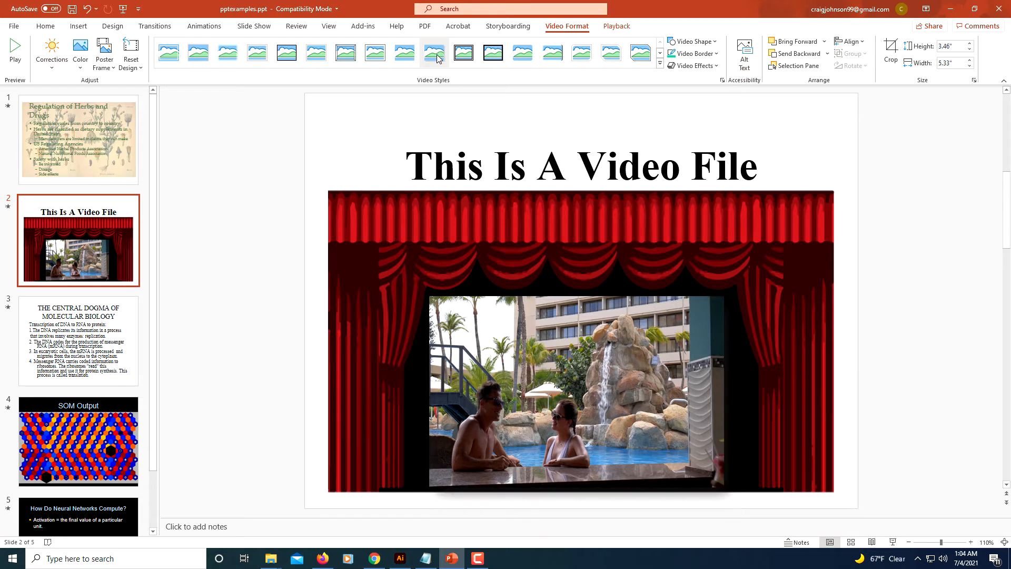
mouse_move(405, 53)
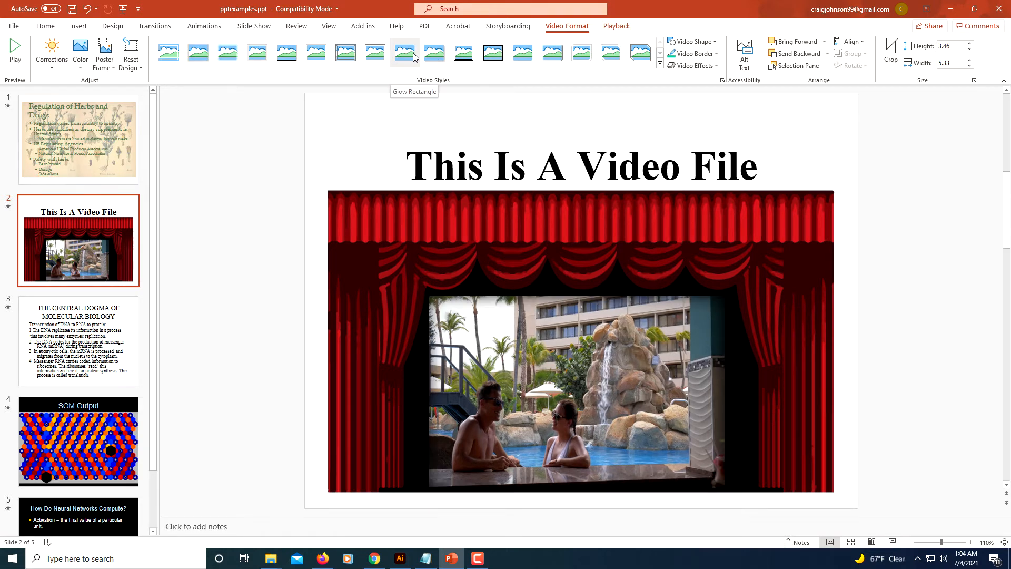
click(345, 53)
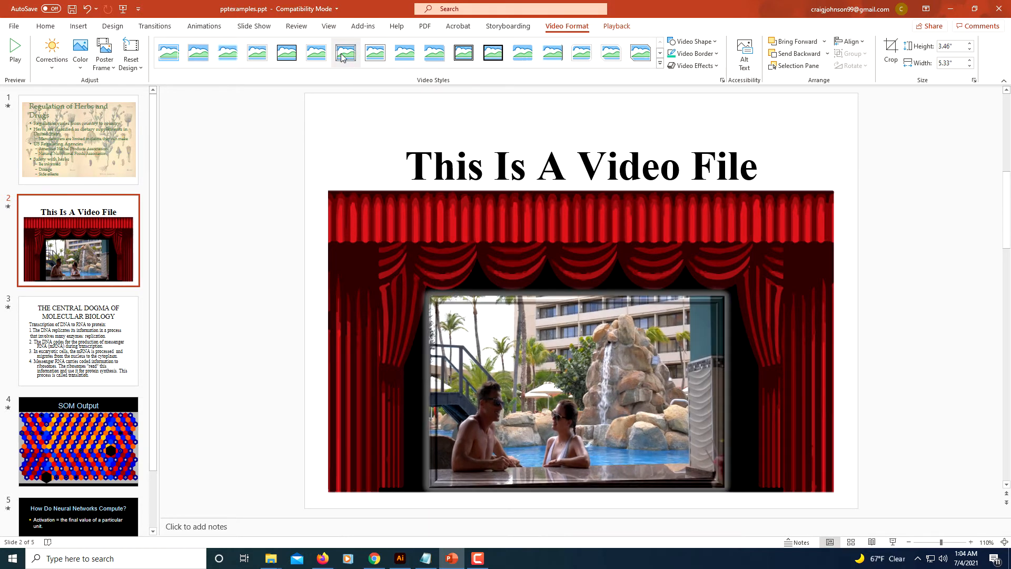
click(316, 53)
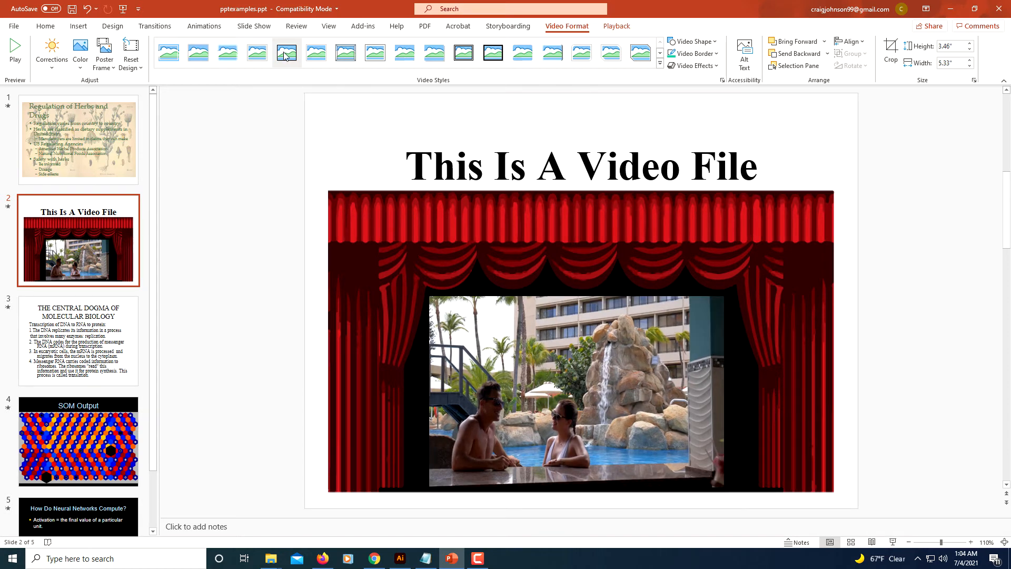
click(576, 390)
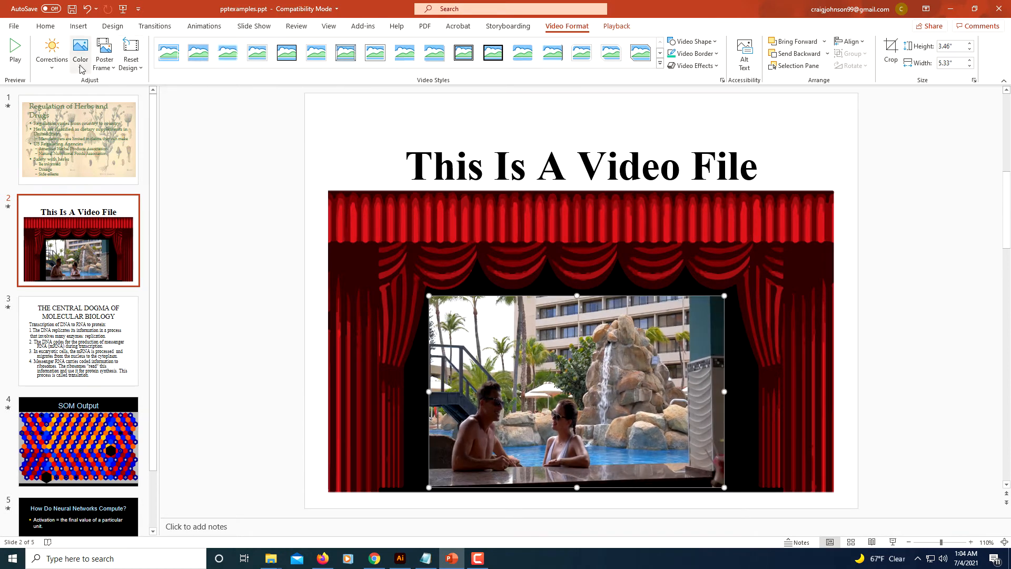
click(81, 52)
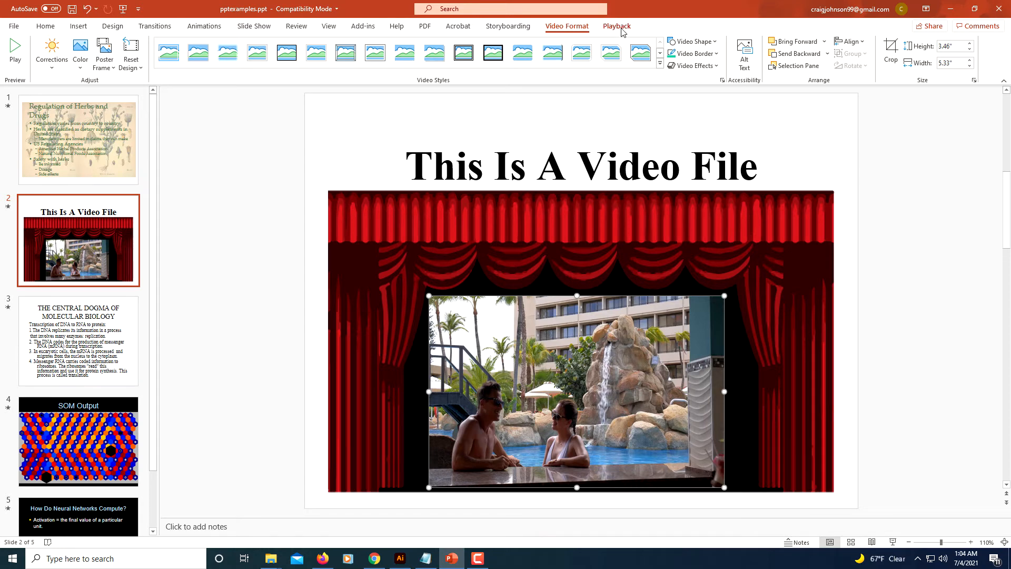
Change the clip's Playback Start option to Automatically, then deselect the video
click(616, 25)
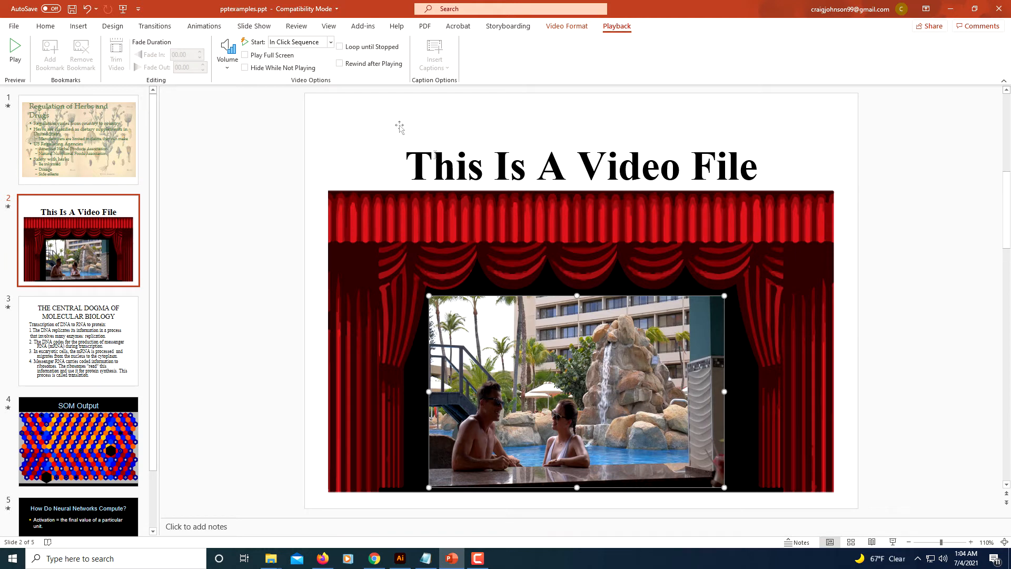
mouse_move(299, 42)
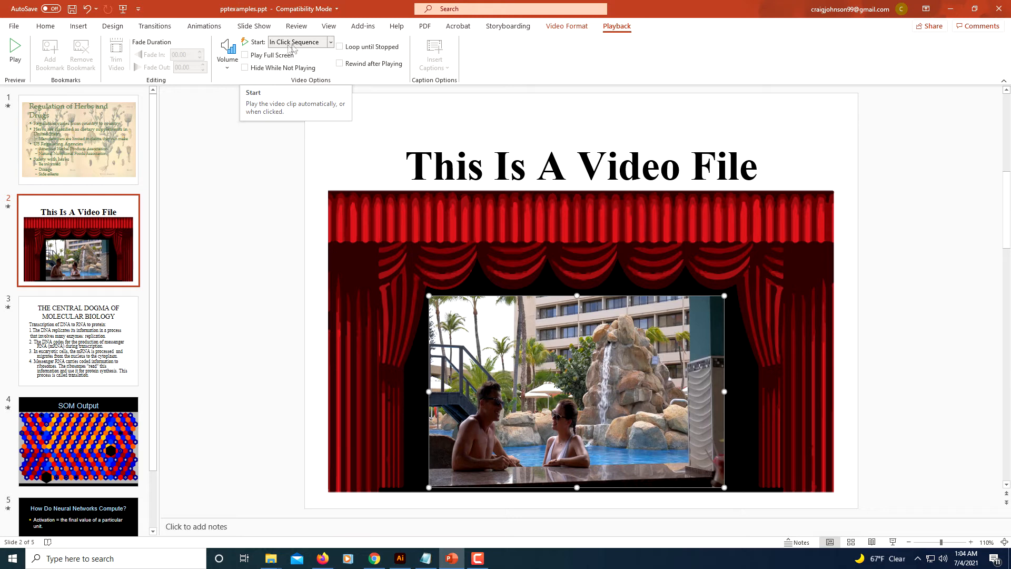
click(330, 42)
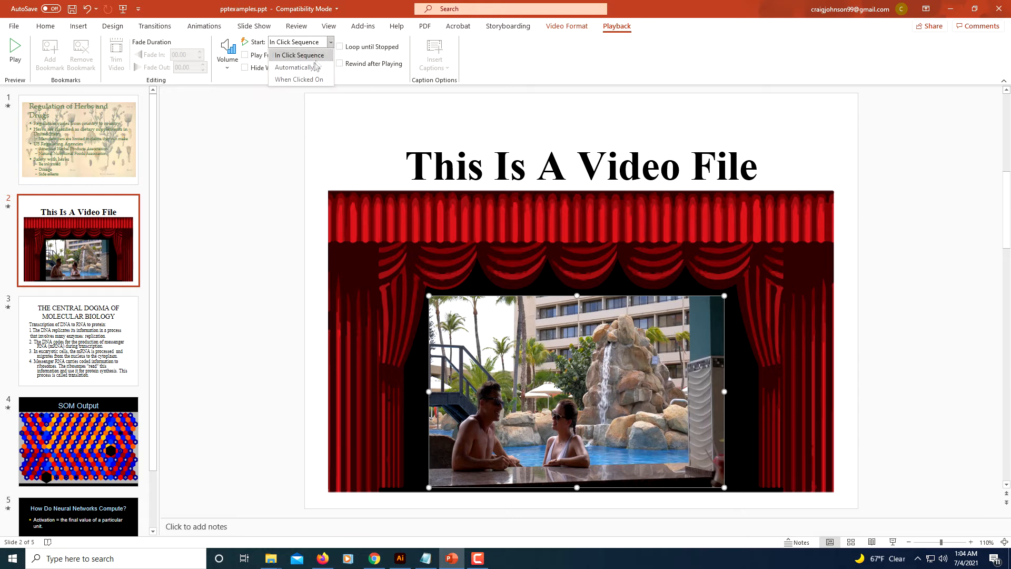
click(294, 68)
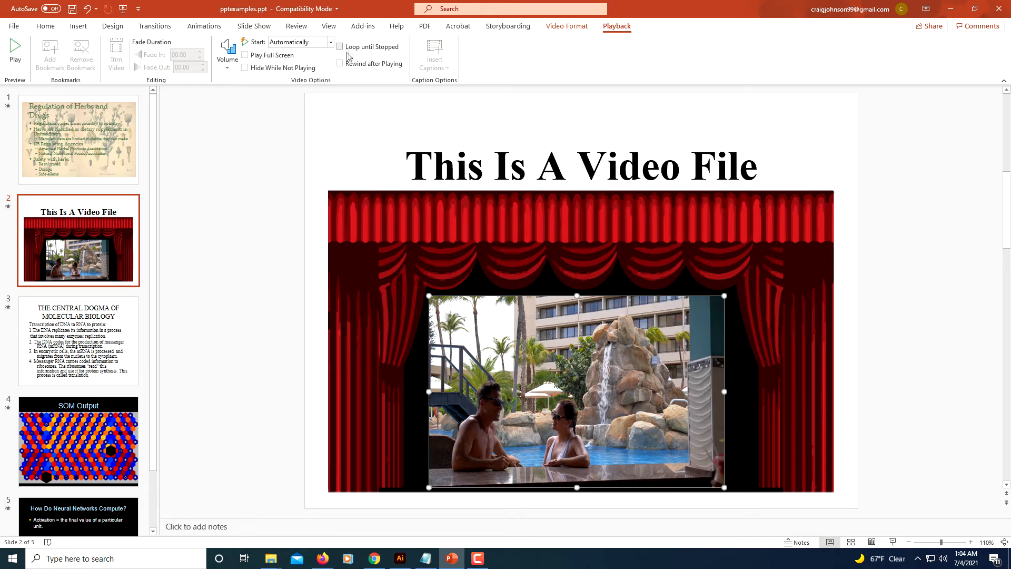
mouse_move(340, 46)
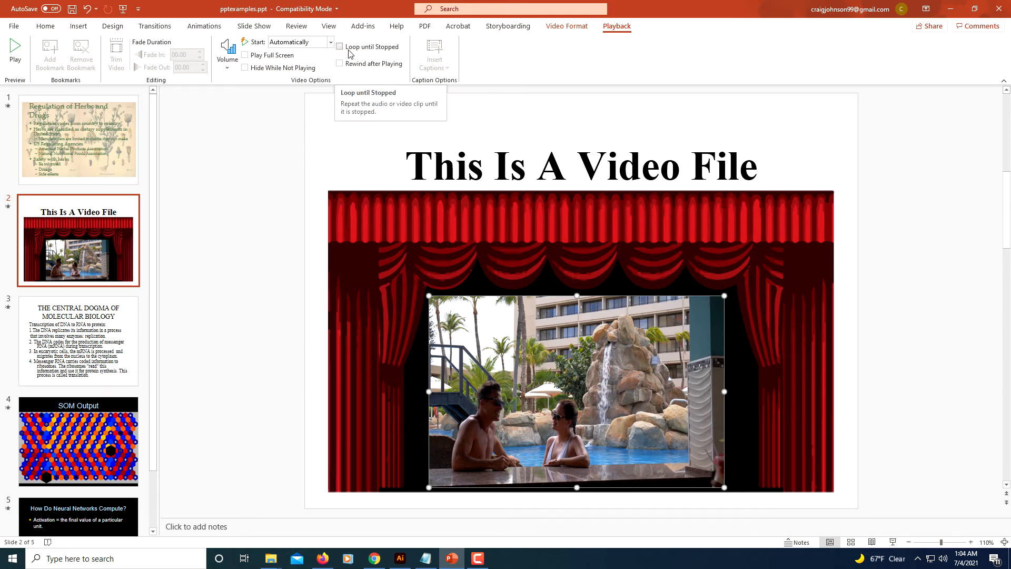
mouse_move(357, 54)
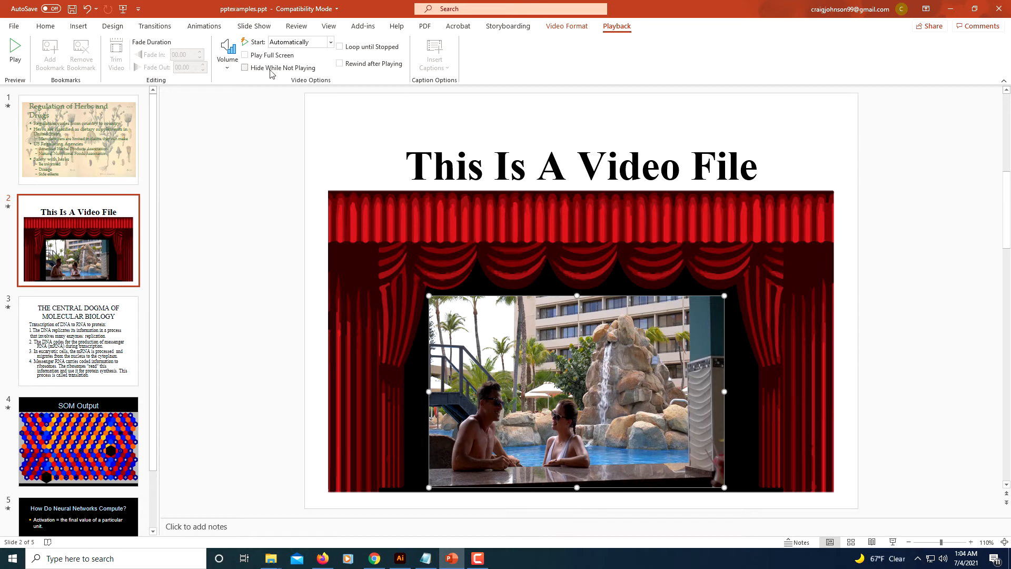
mouse_move(332, 54)
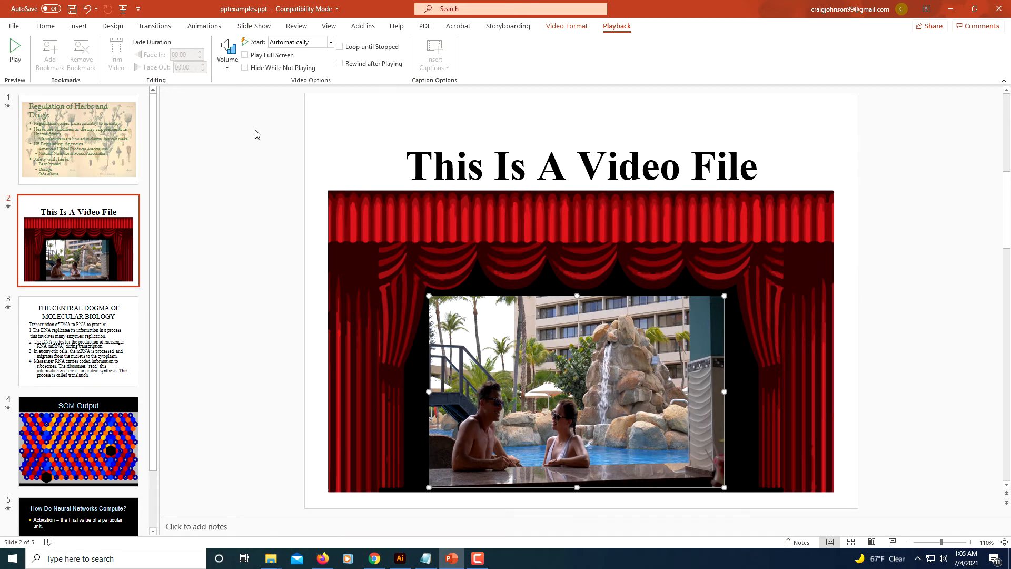
click(46, 26)
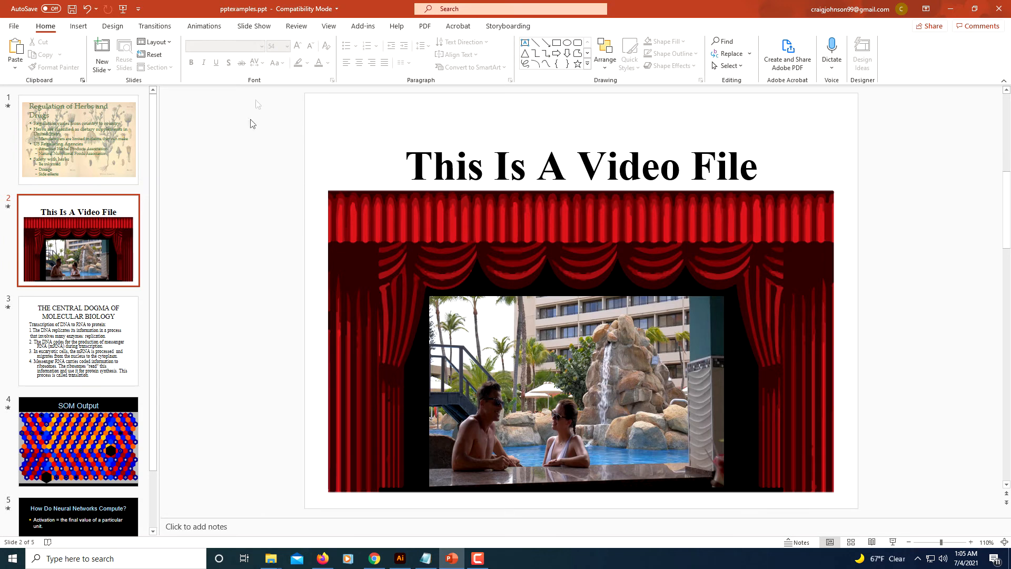
click(78, 139)
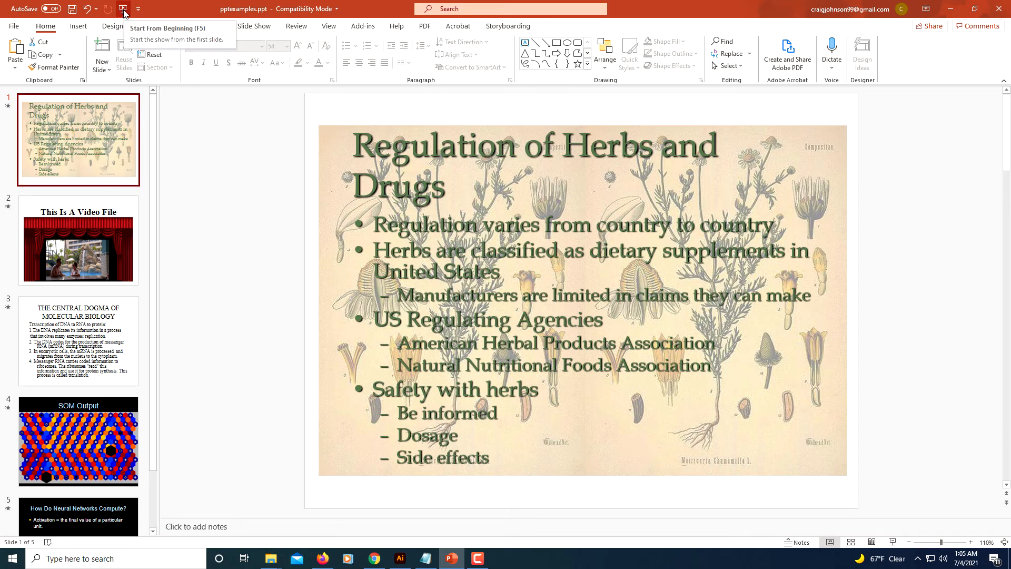
click(78, 241)
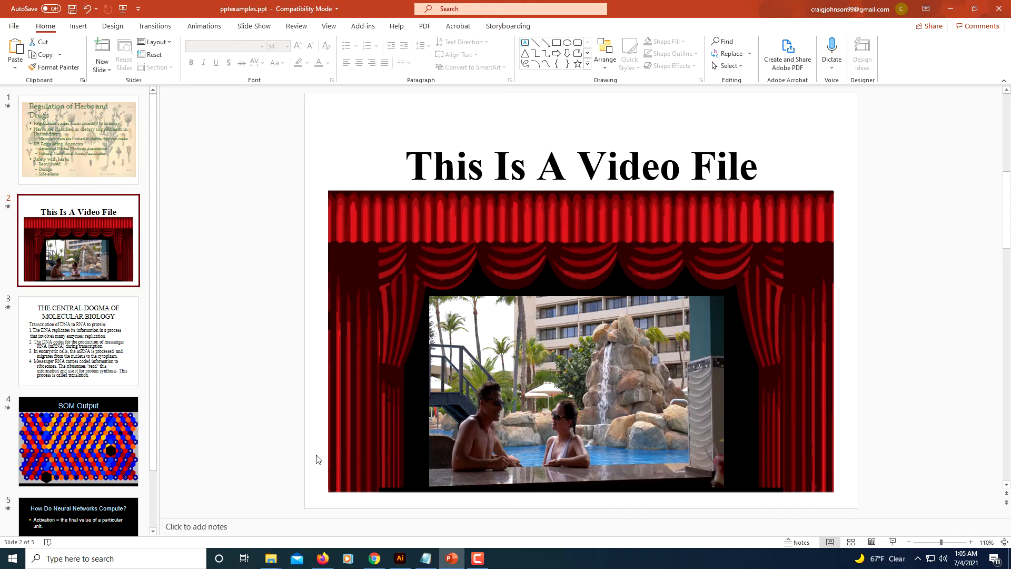